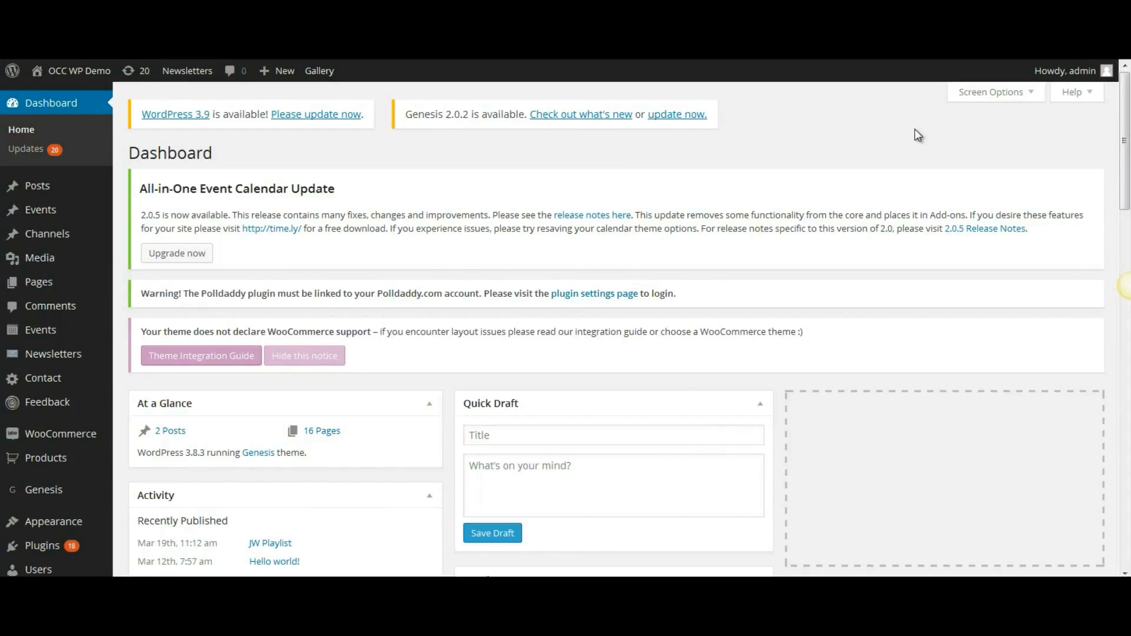
pyautogui.moveTo(960, 165)
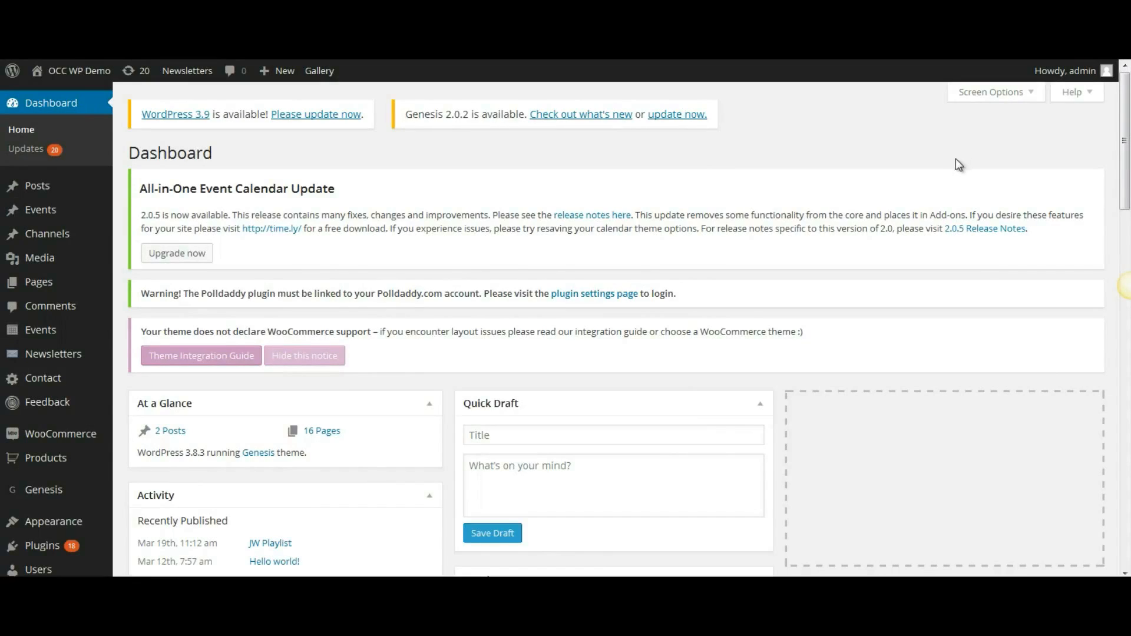
pyautogui.moveTo(43, 108)
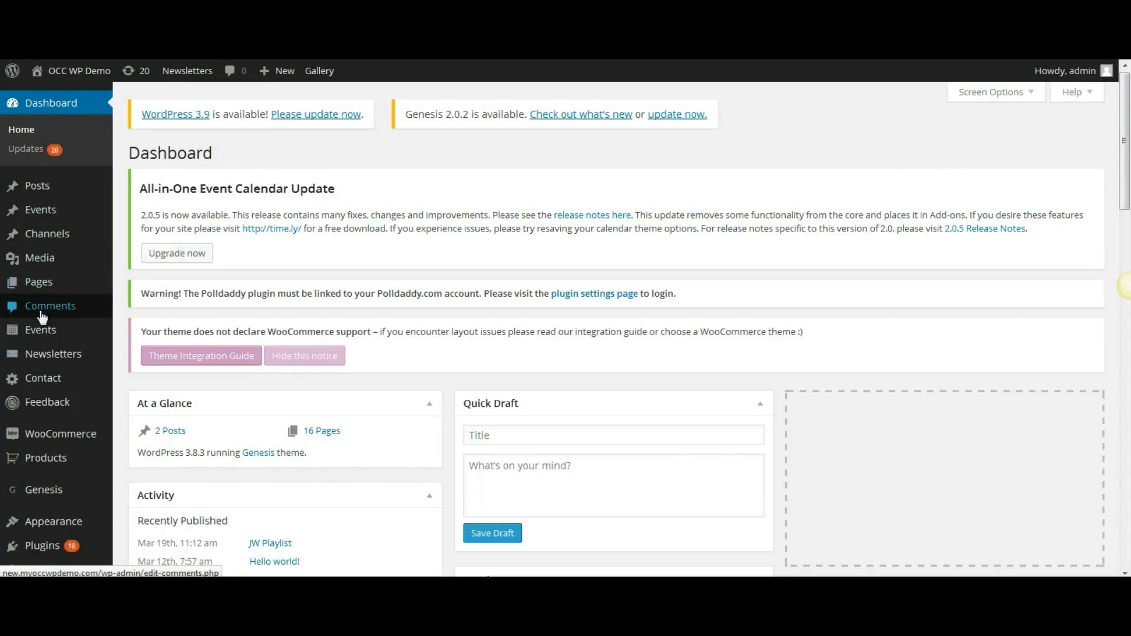
pyautogui.moveTo(43, 379)
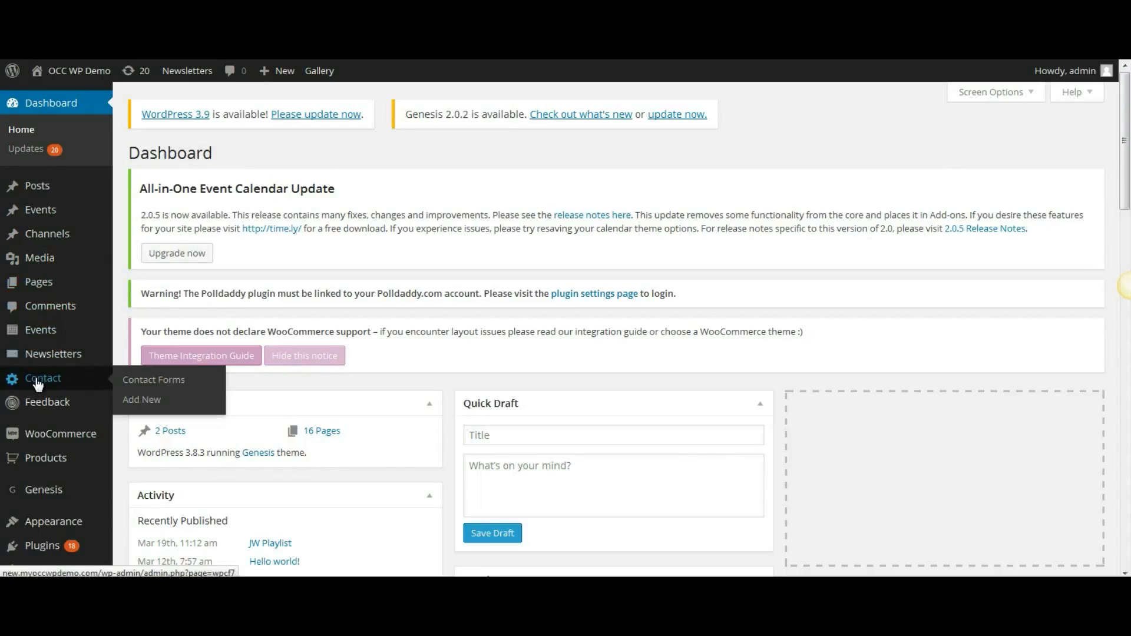
pyautogui.moveTo(154, 380)
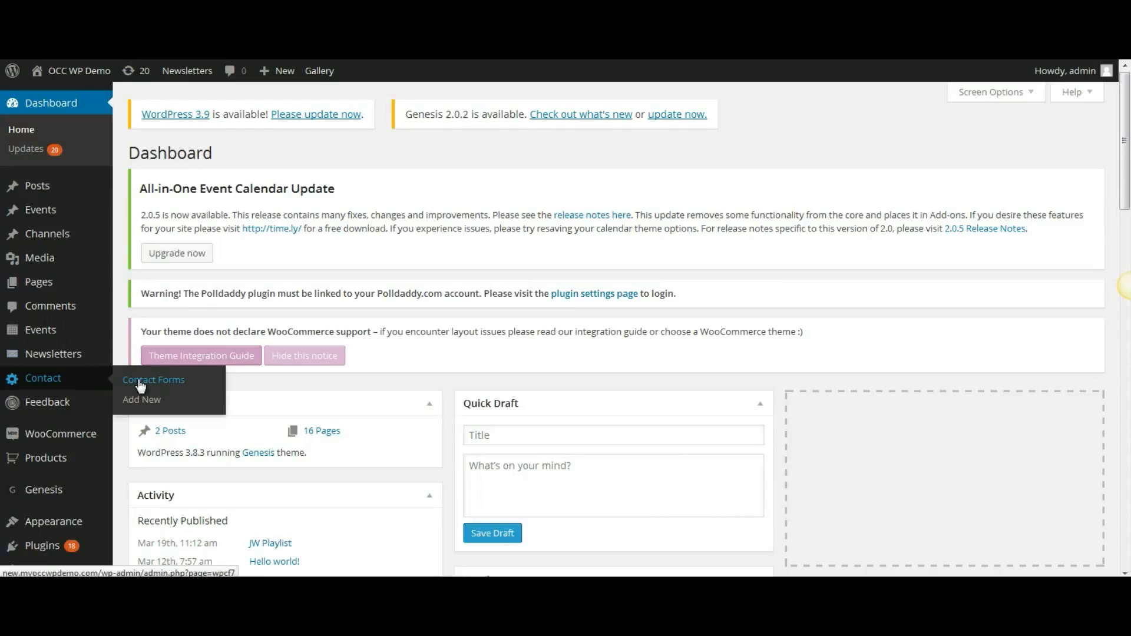
# Step: Go to Contact Forms and open 'Contact form 1' from the list
pyautogui.click(153, 379)
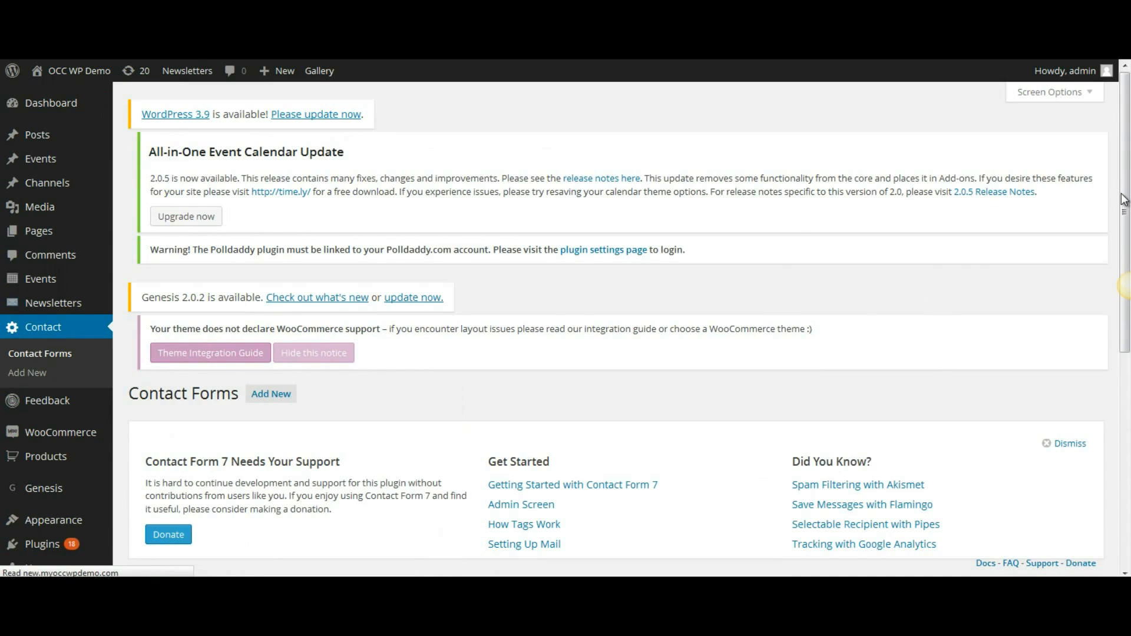
pyautogui.scroll(-3)
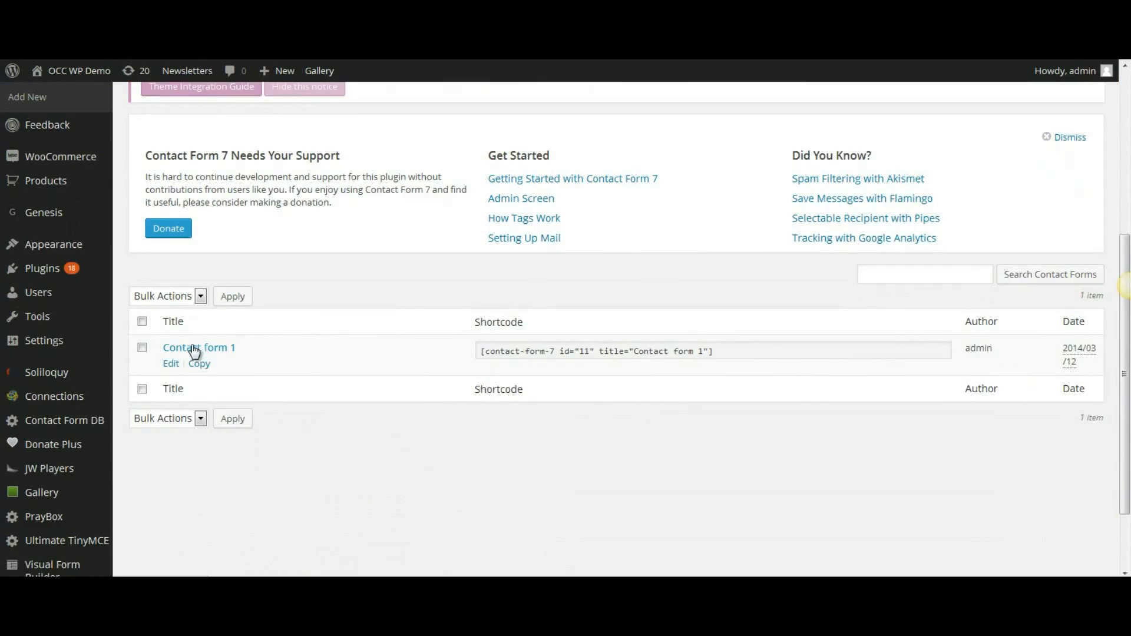
pyautogui.moveTo(171, 363)
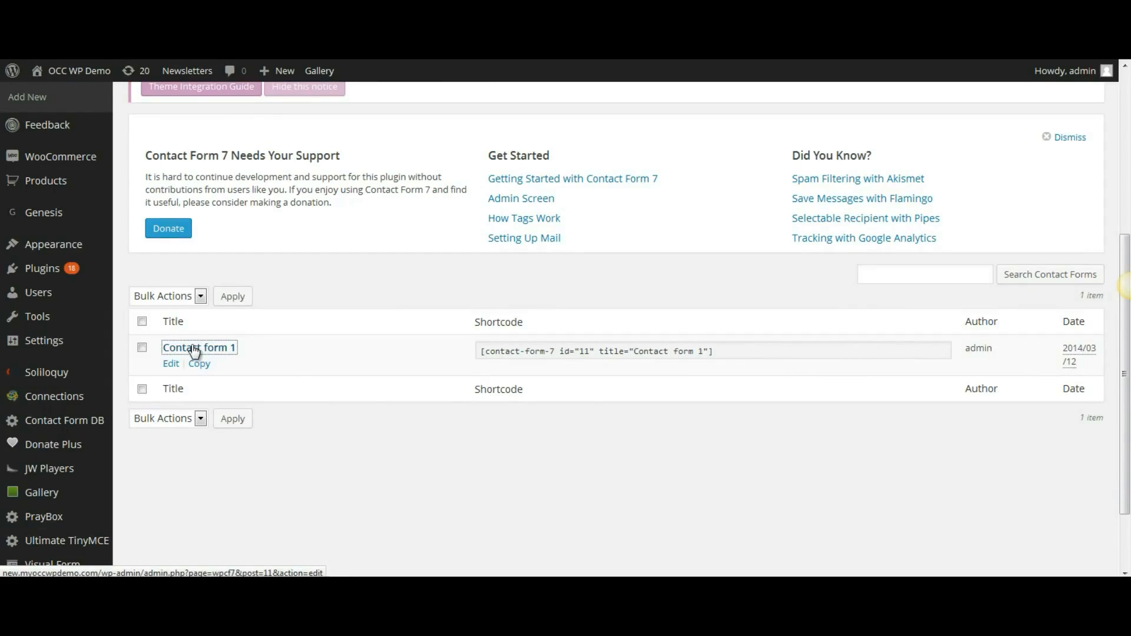
pyautogui.click(198, 347)
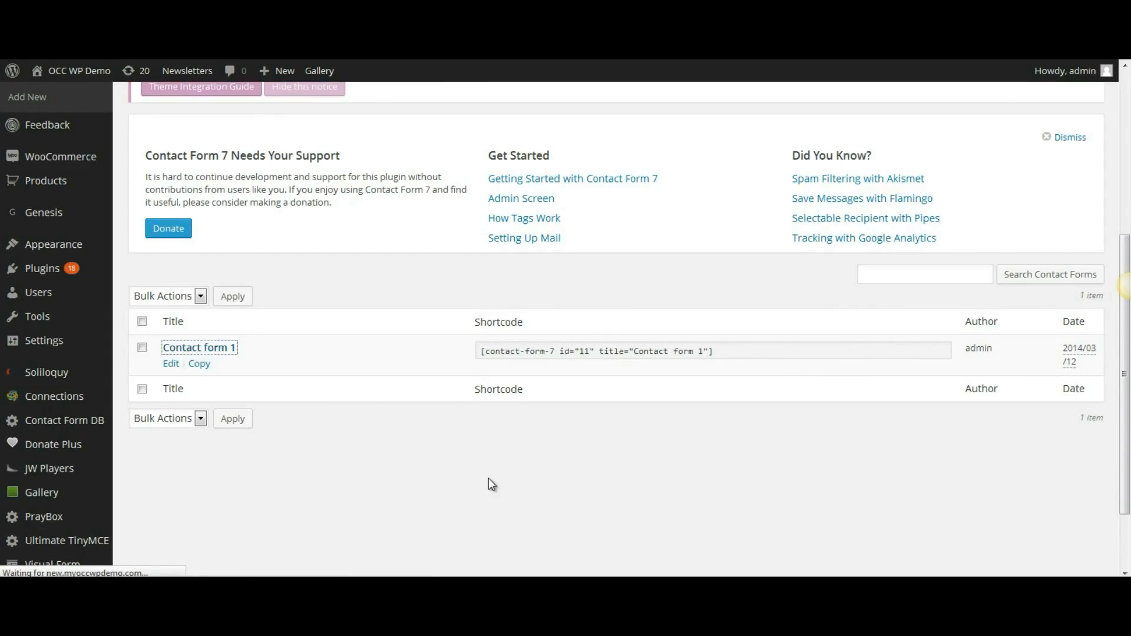
# Step: Open Contact form 1's edit page and scroll past the Form and Mail panels
pyautogui.click(171, 363)
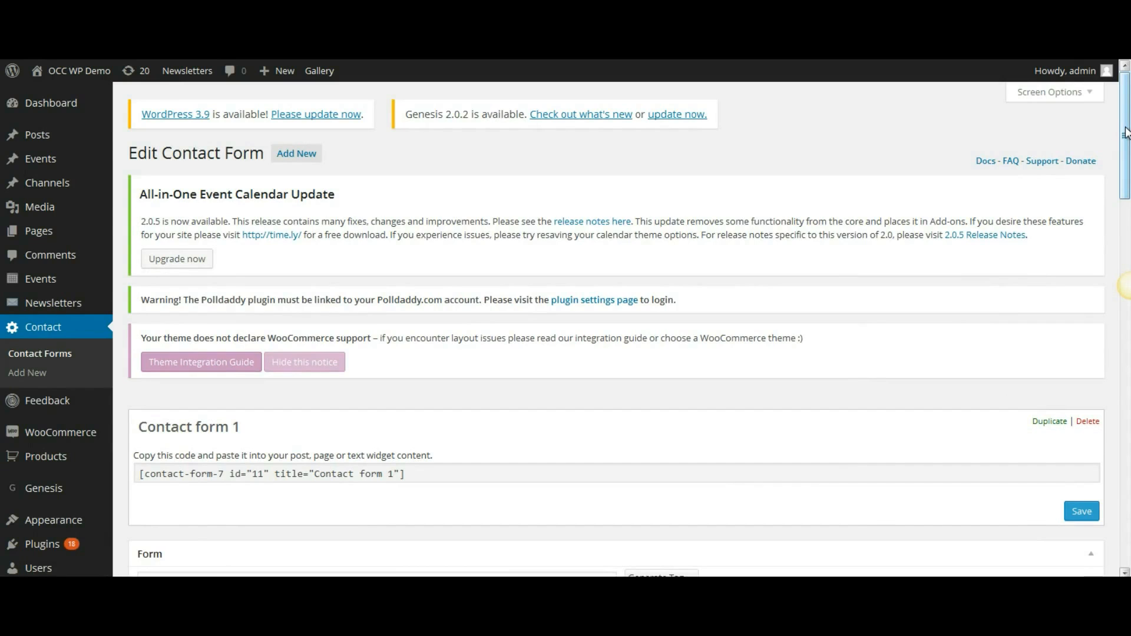
pyautogui.scroll(-3)
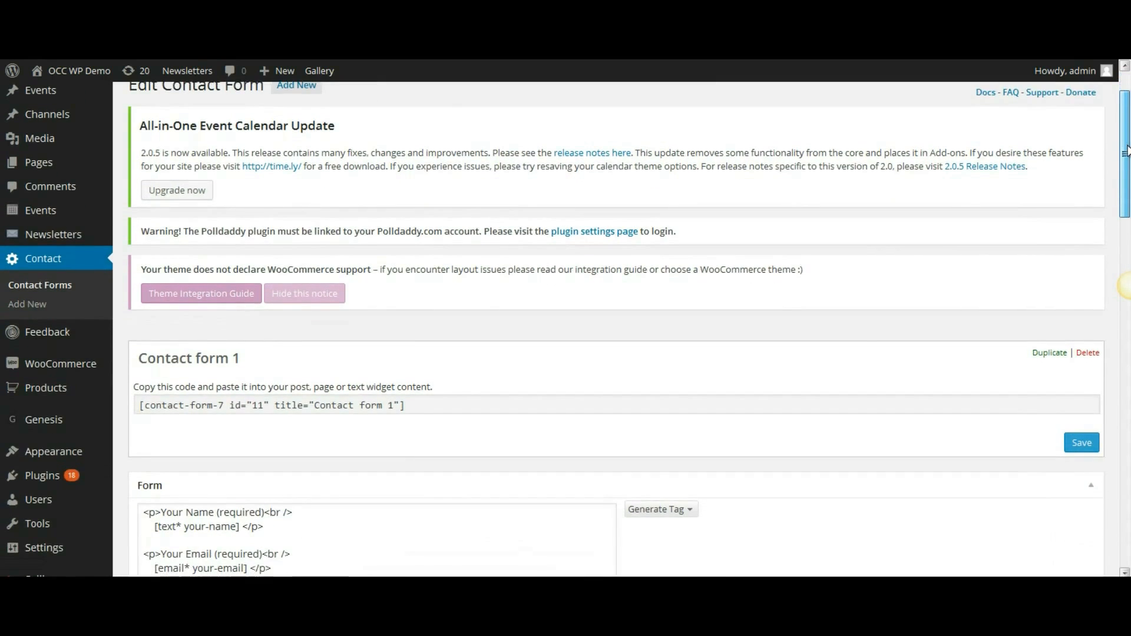
pyautogui.scroll(-3)
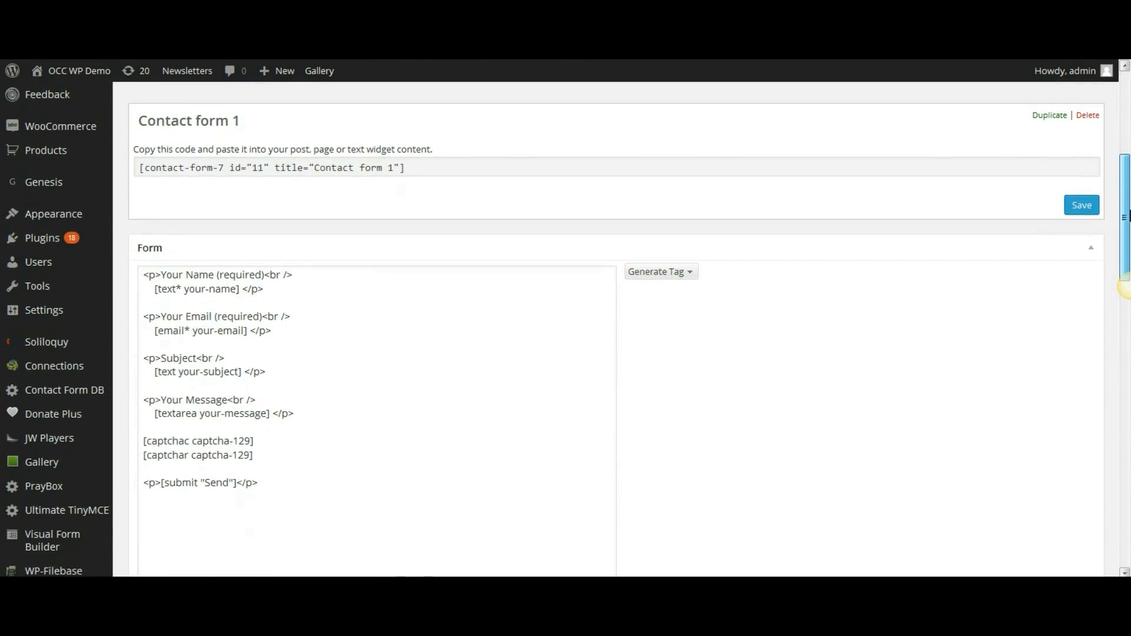
pyautogui.scroll(-3)
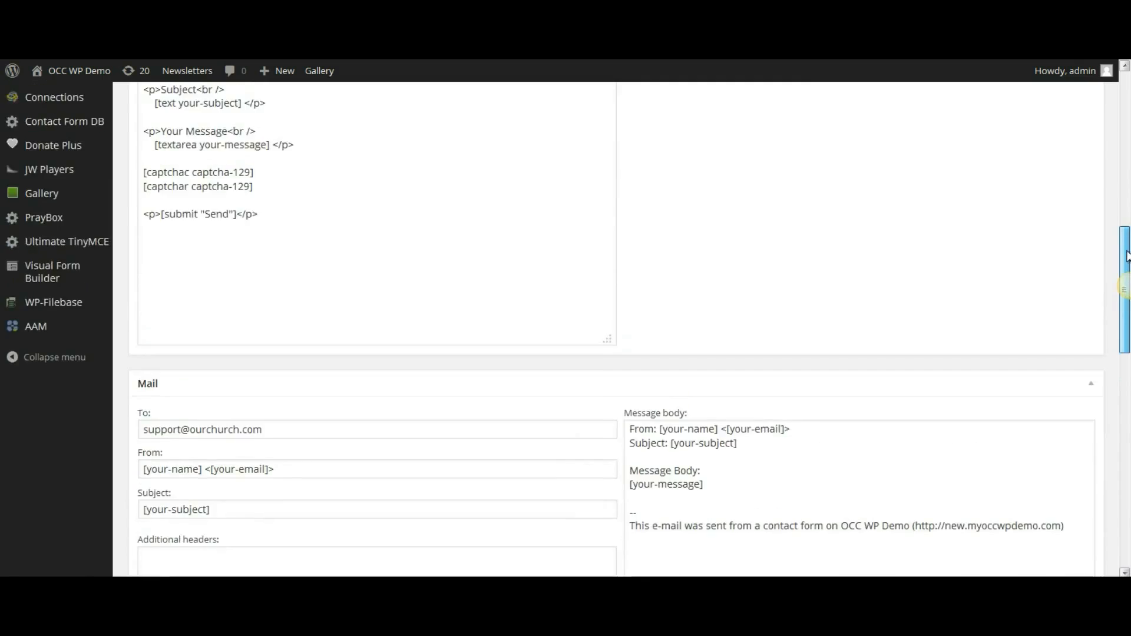
pyautogui.scroll(-3)
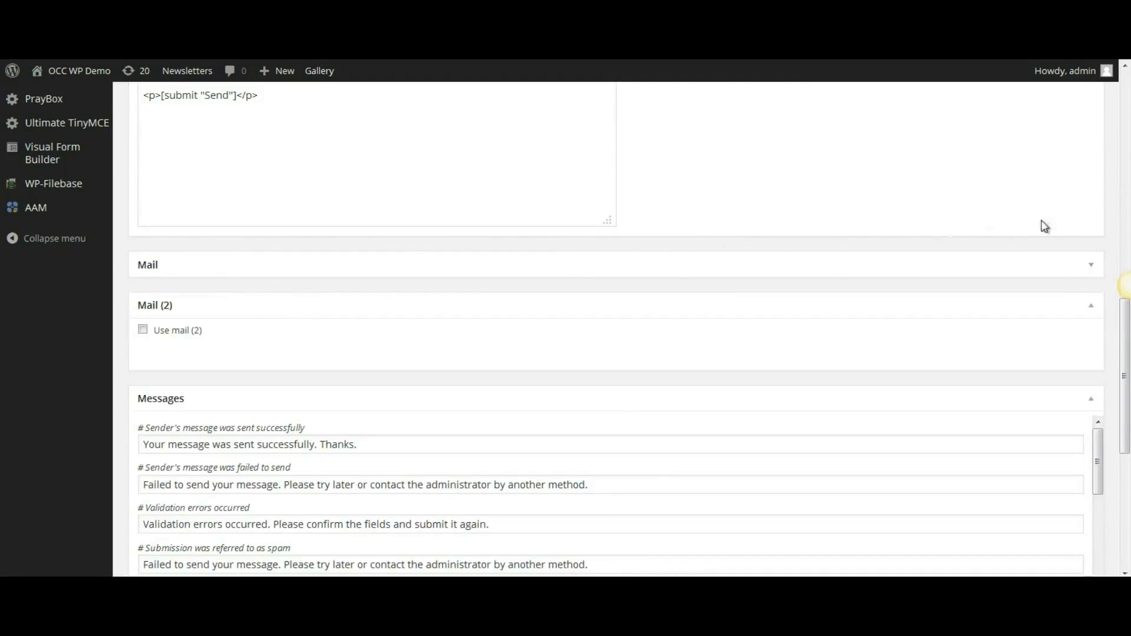
pyautogui.moveTo(1064, 264)
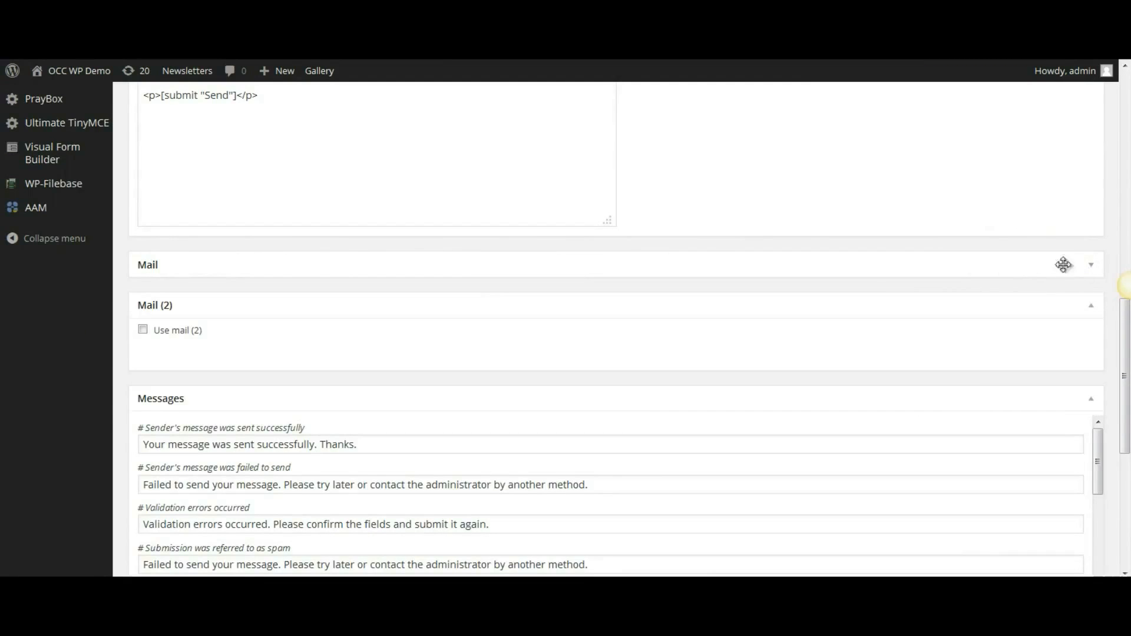
pyautogui.moveTo(1092, 265)
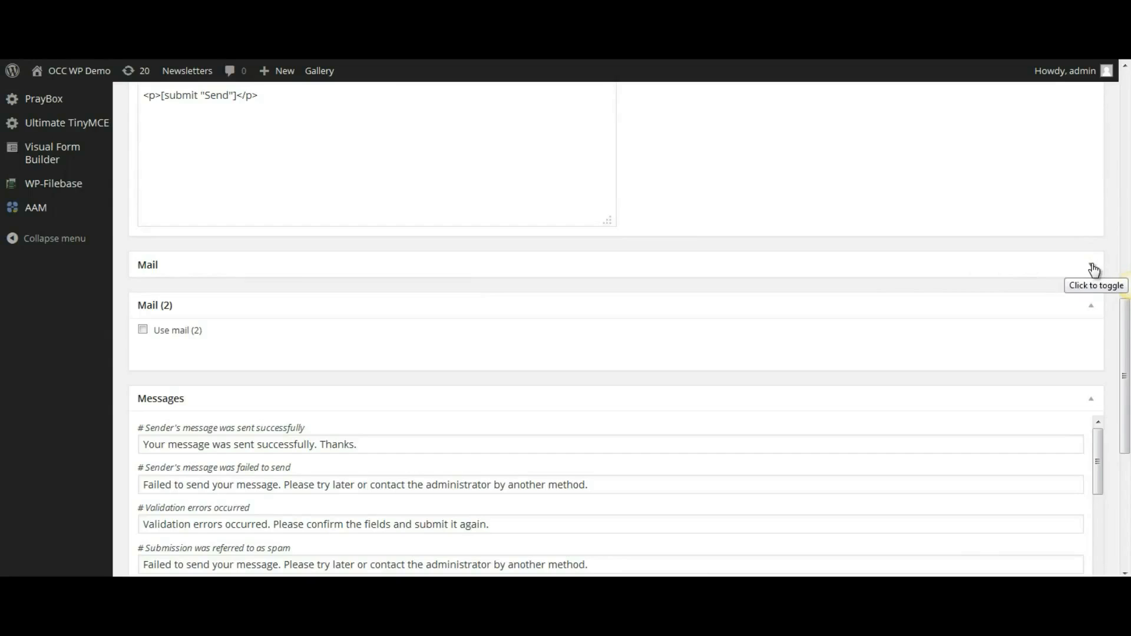
# Step: Expand Contact form 1's Mail panel and review the To recipient address
pyautogui.click(1093, 264)
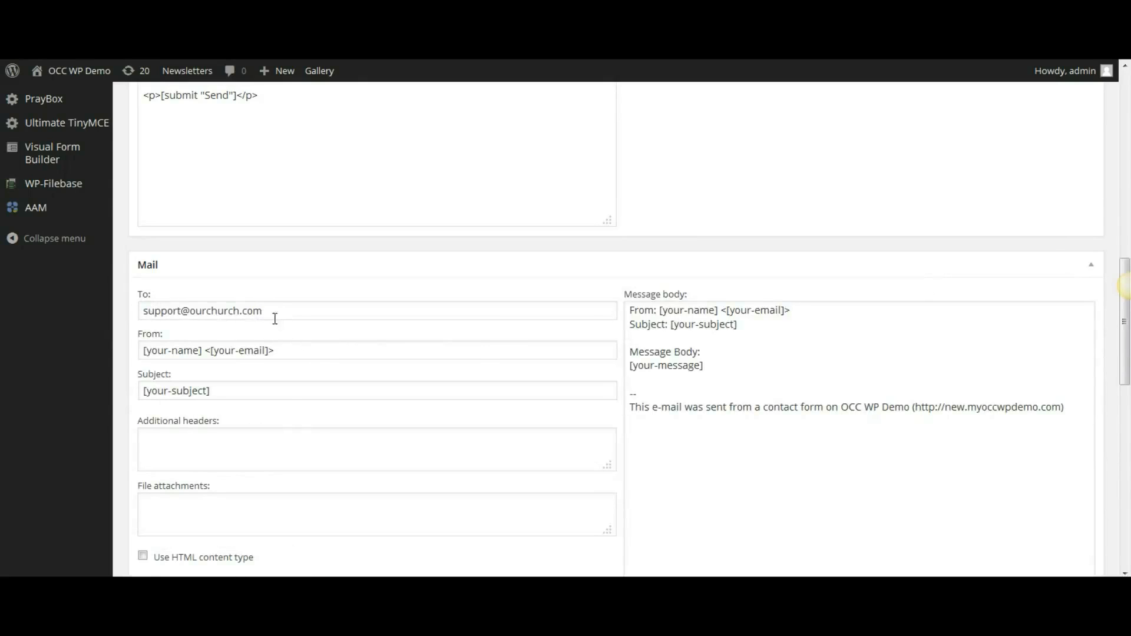
pyautogui.click(278, 311)
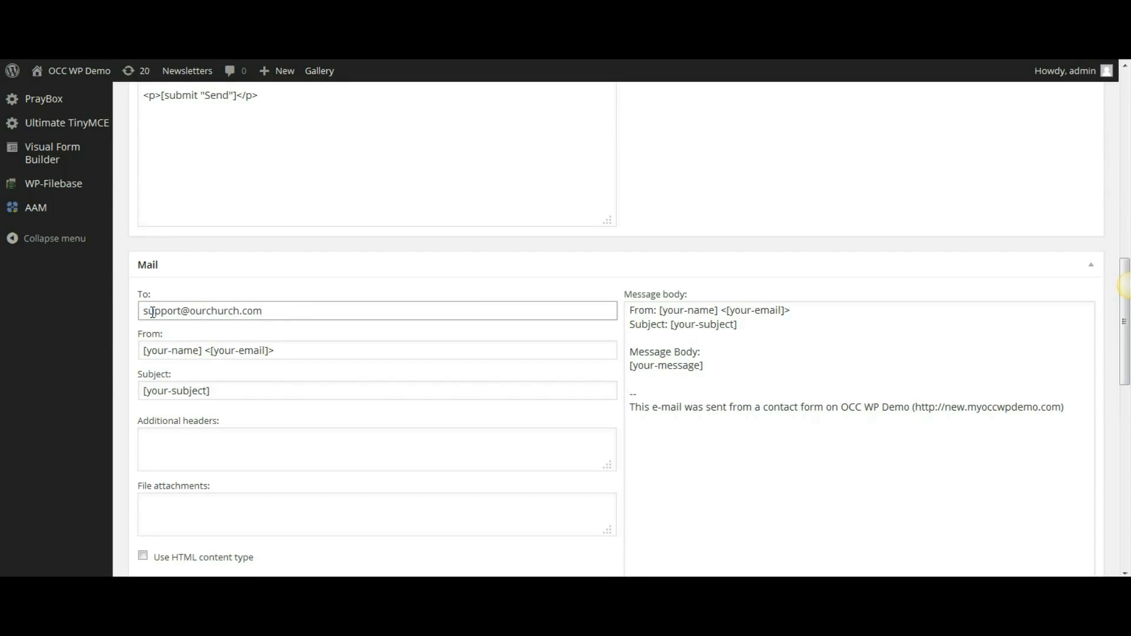
pyautogui.scroll(-3)
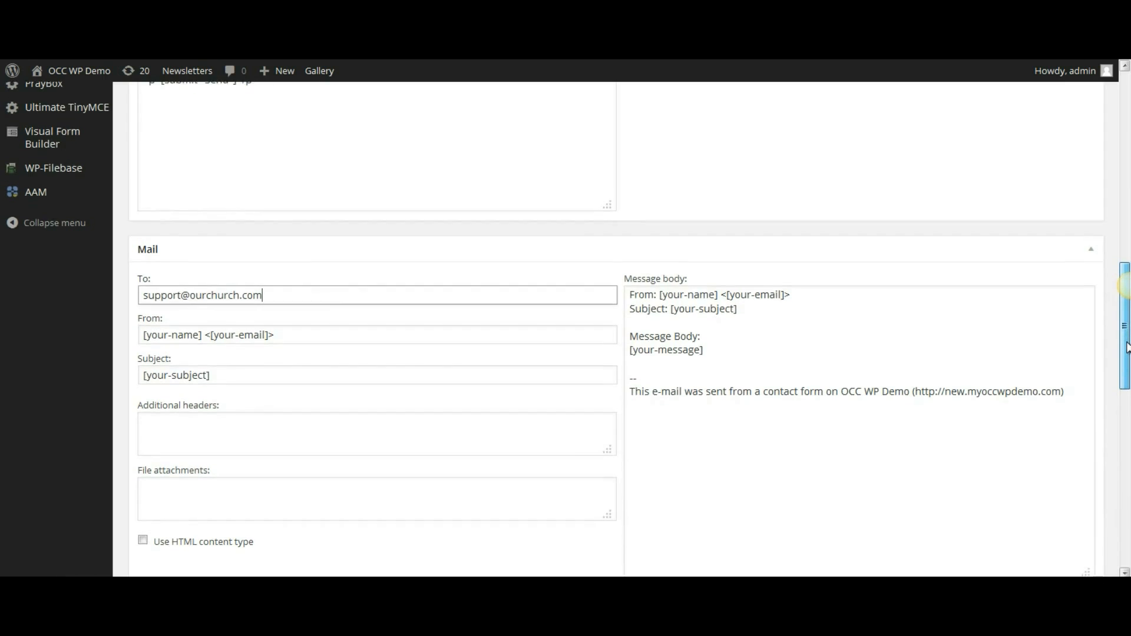
# Step: Replace the success message with 'Thank you for contacting us. We will be in touch shortly.'
pyautogui.scroll(-3)
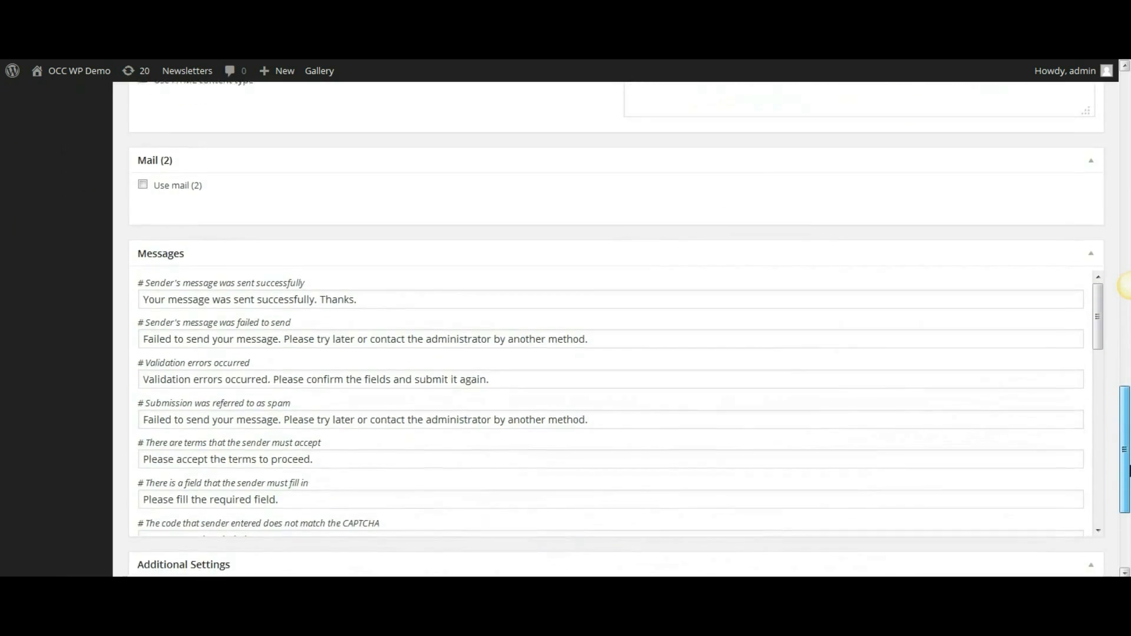
pyautogui.scroll(-3)
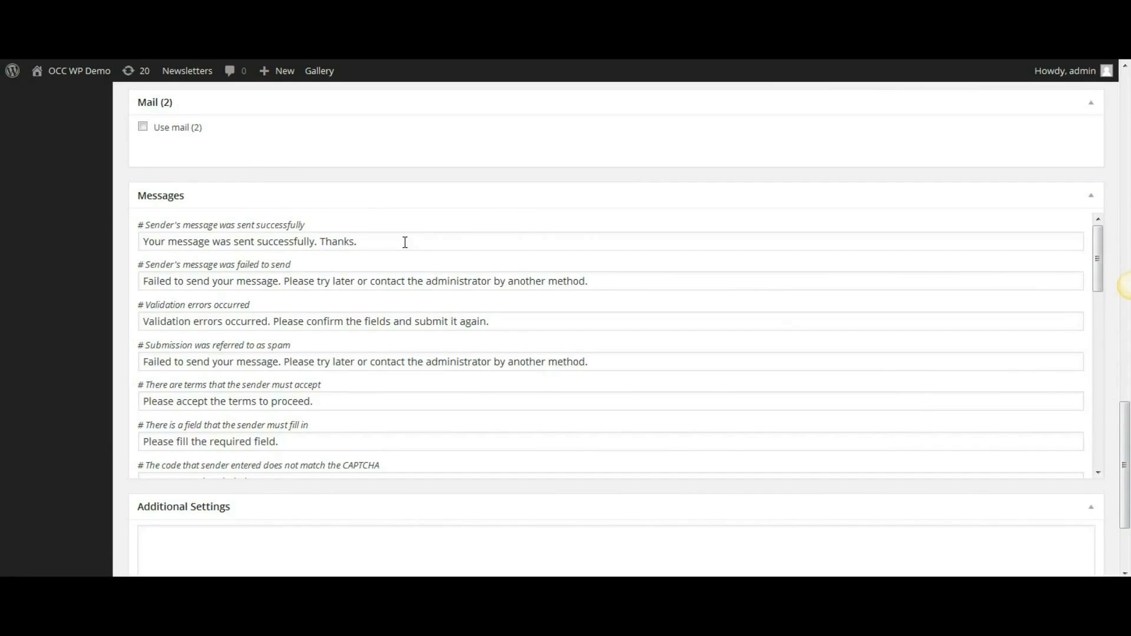
pyautogui.moveTo(147, 245)
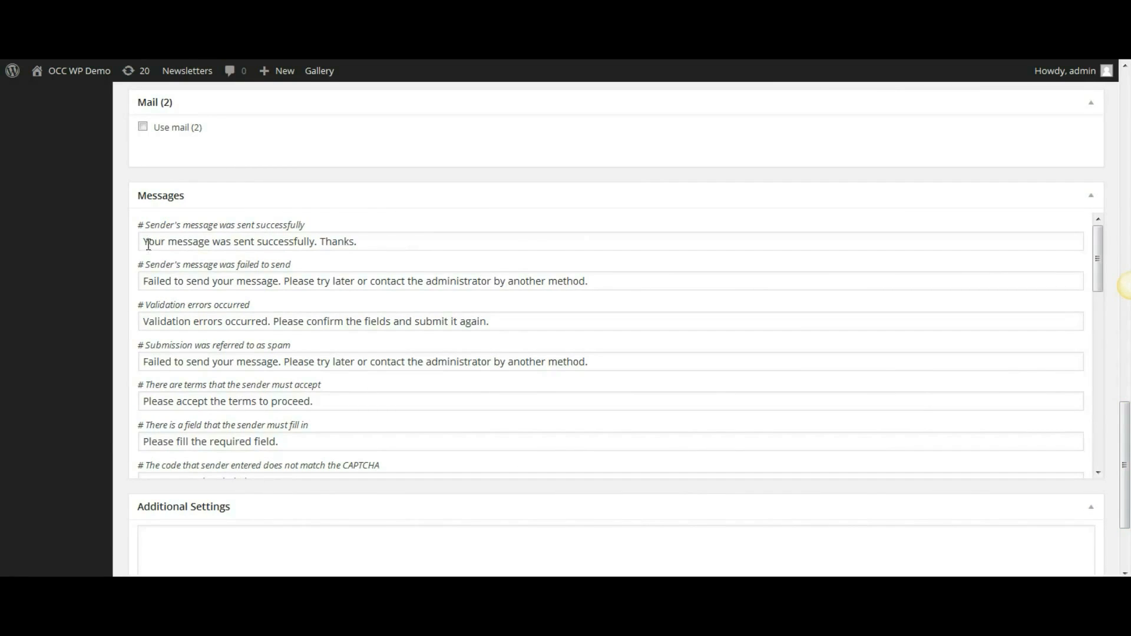
pyautogui.tripleClick(248, 241)
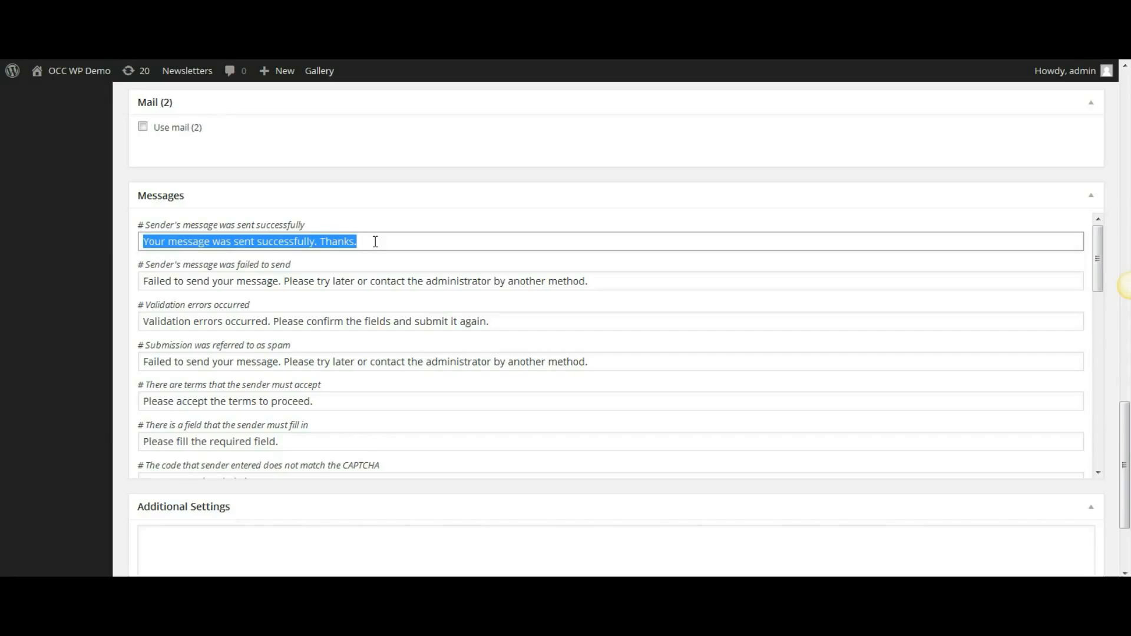
pyautogui.write('Thank you for')
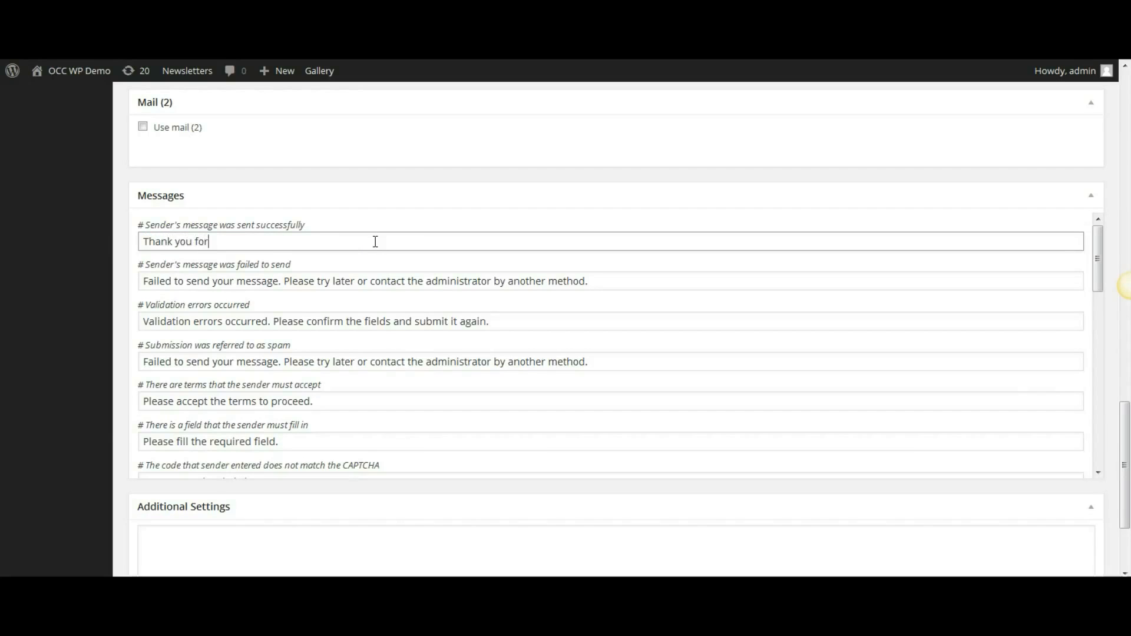
pyautogui.write('con')
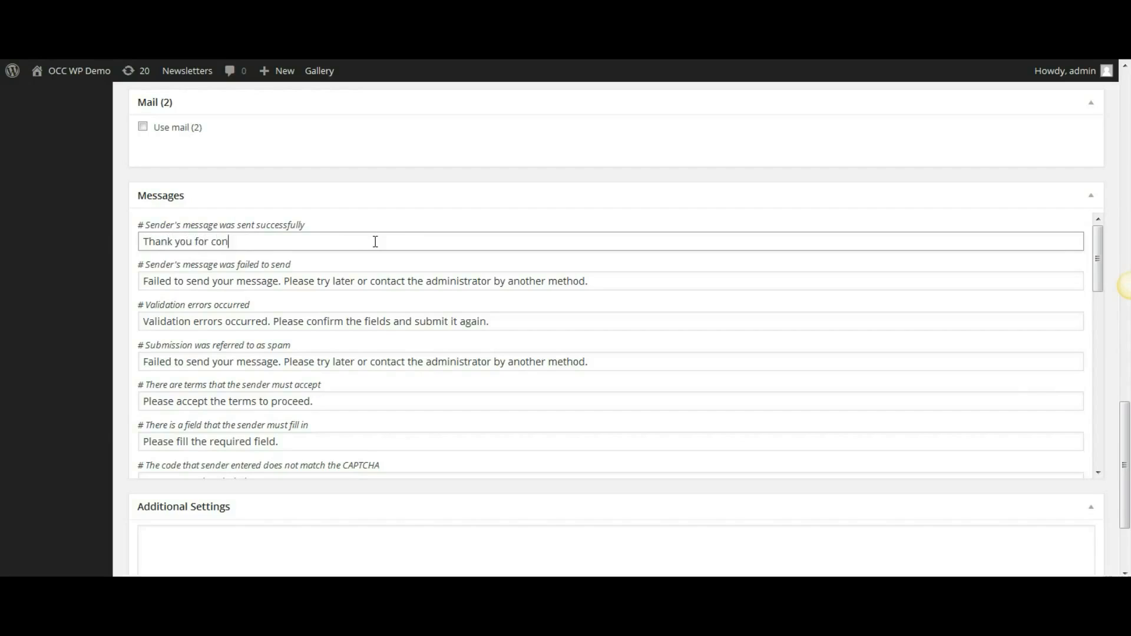
pyautogui.write('tacting us.  We will b')
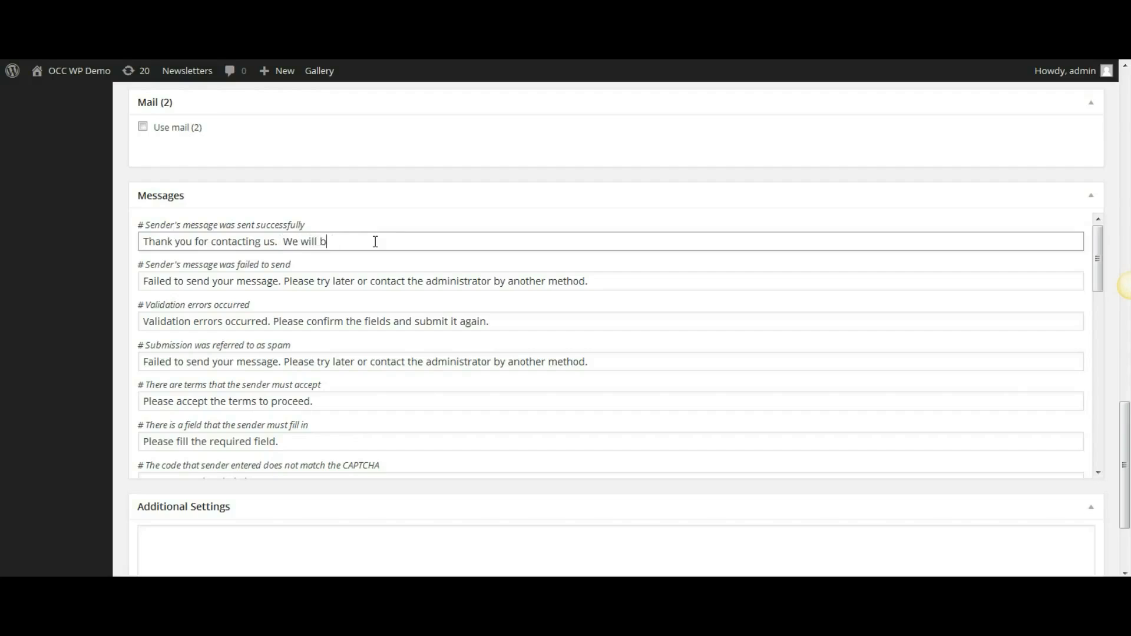
pyautogui.write('e in touch')
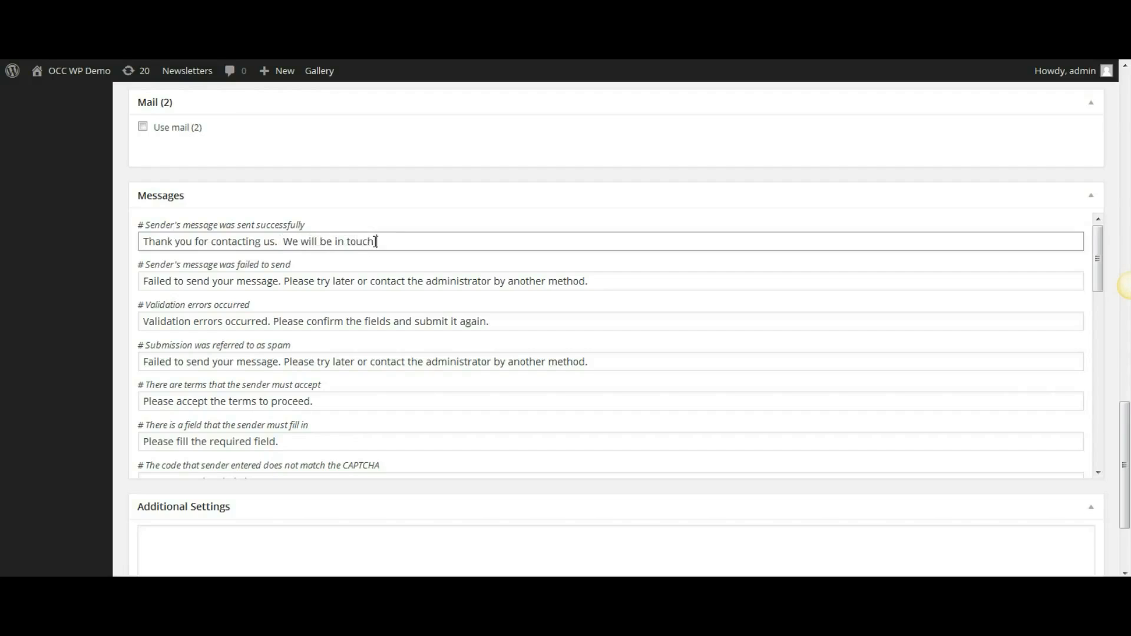
pyautogui.write('shortly.')
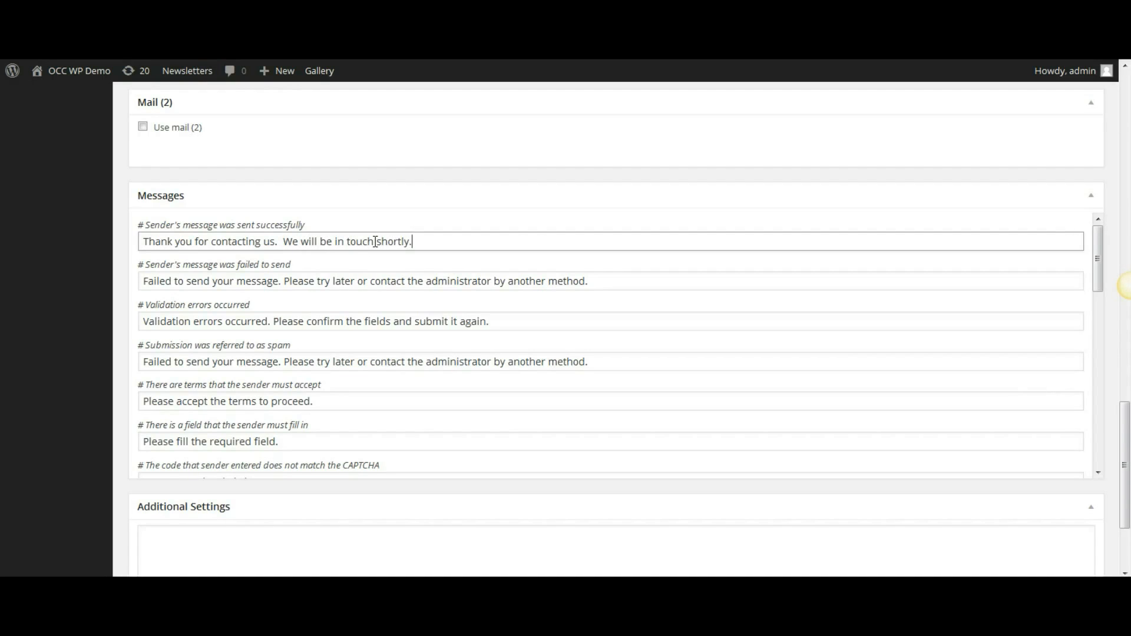
pyautogui.scroll(-3)
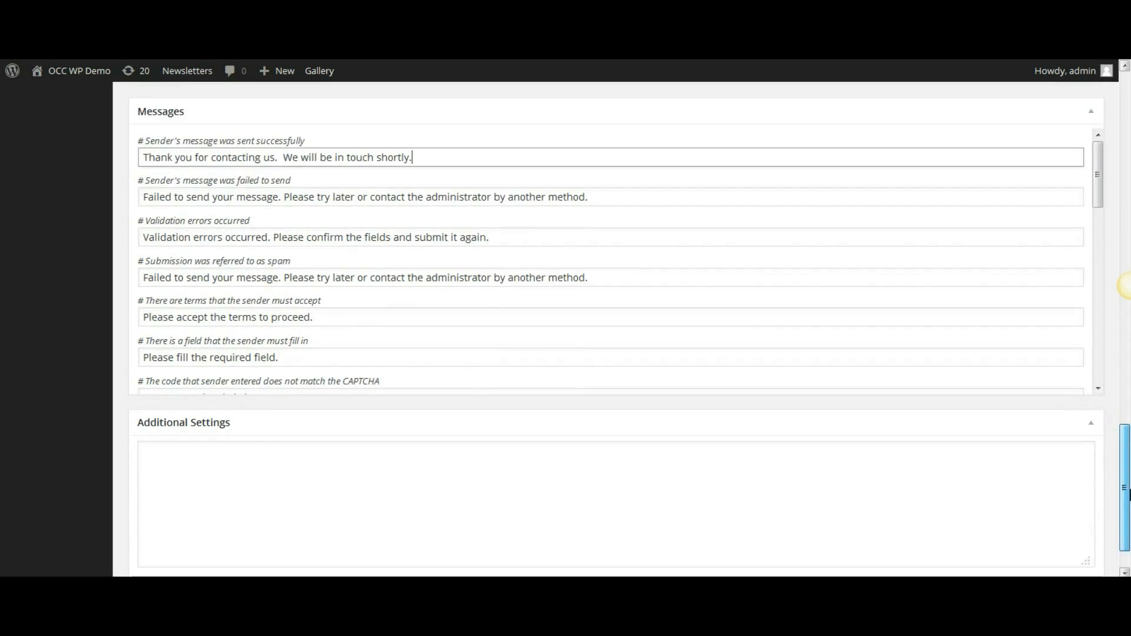
# Step: Save Contact form 1 with the new thank-you success message
pyautogui.scroll(-3)
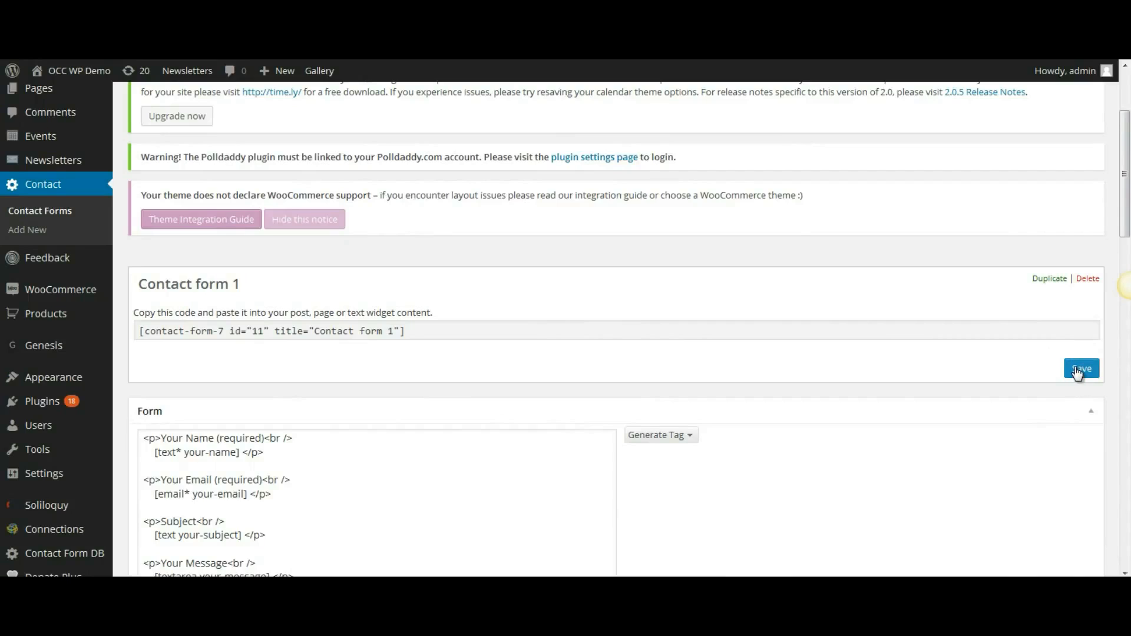
pyautogui.click(1082, 369)
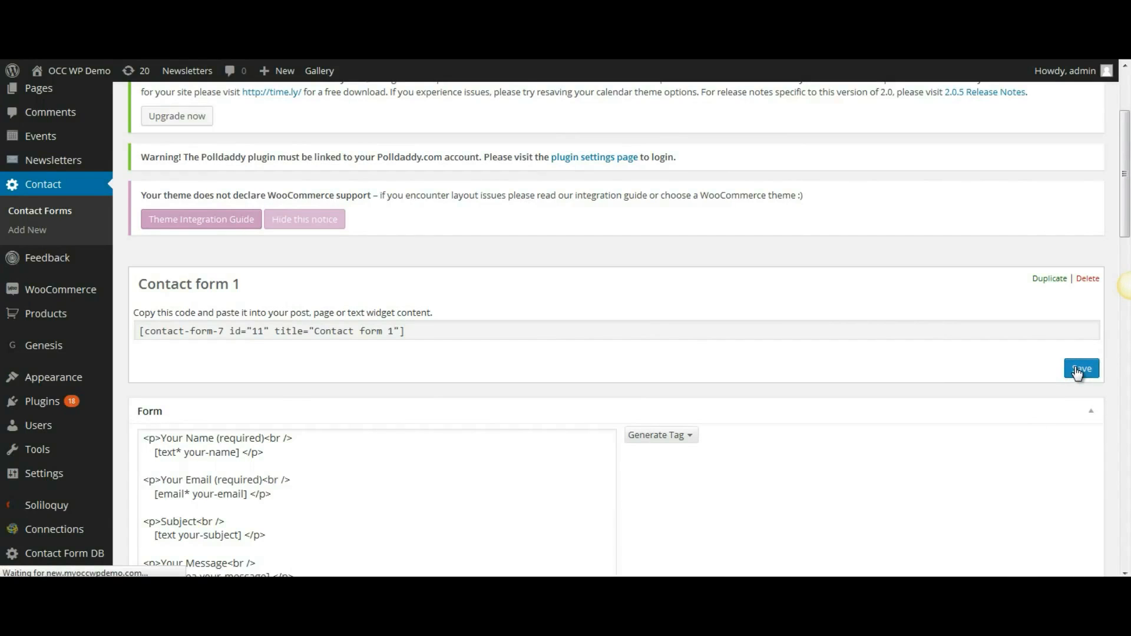
pyautogui.click(1081, 369)
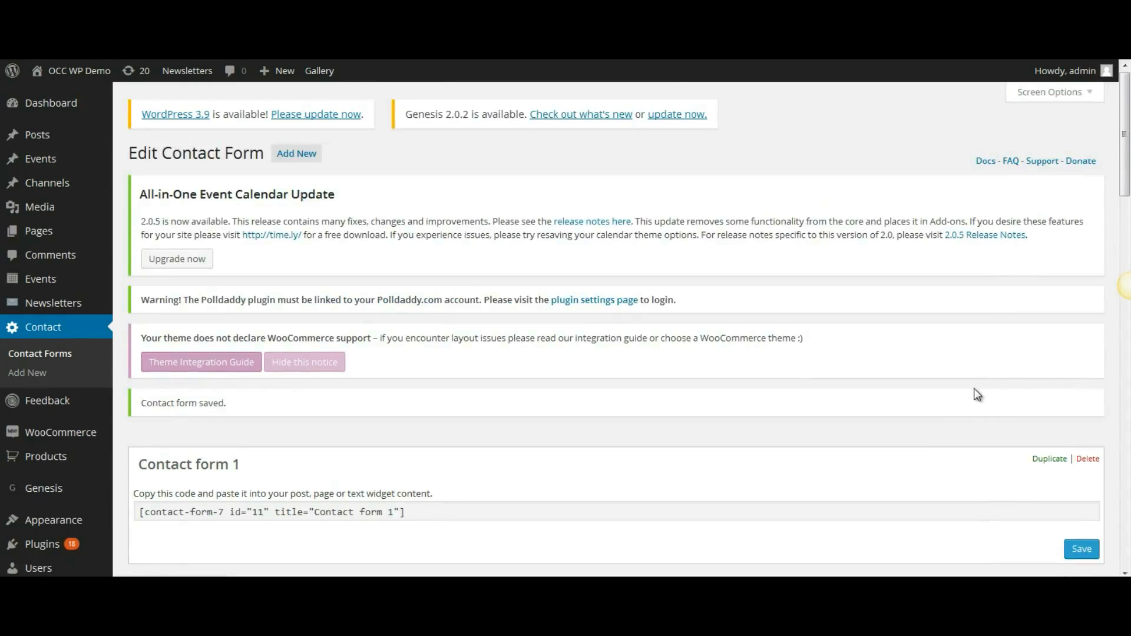